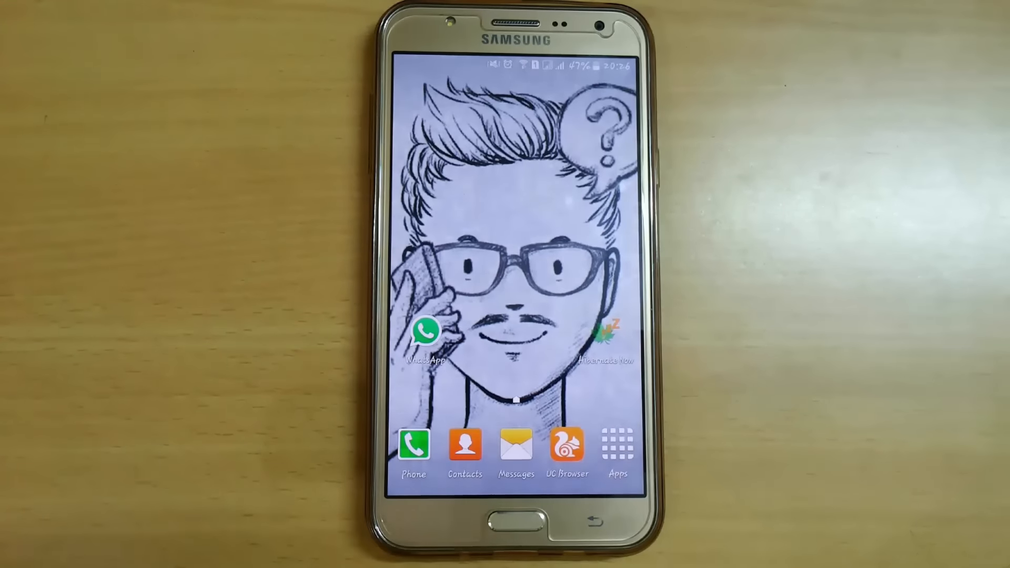
Bring up the full app list from the home screen to reach Xposed Installer.
left_click(429, 522)
type("lollipop")
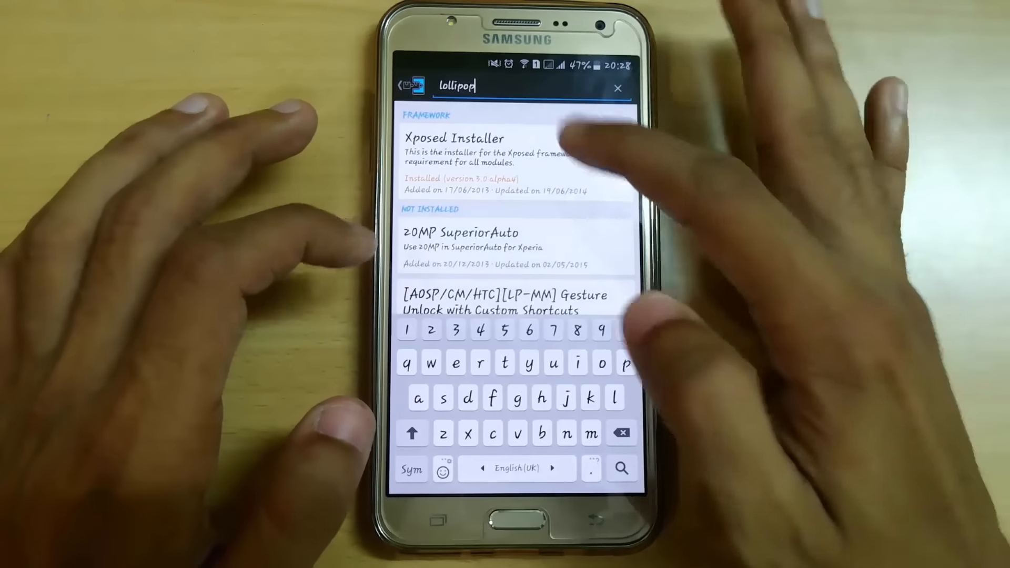
Search 'lollipop nav', choose Lollipop Navigation Bar, download version 6.6 and confirm its install.
type("nav")
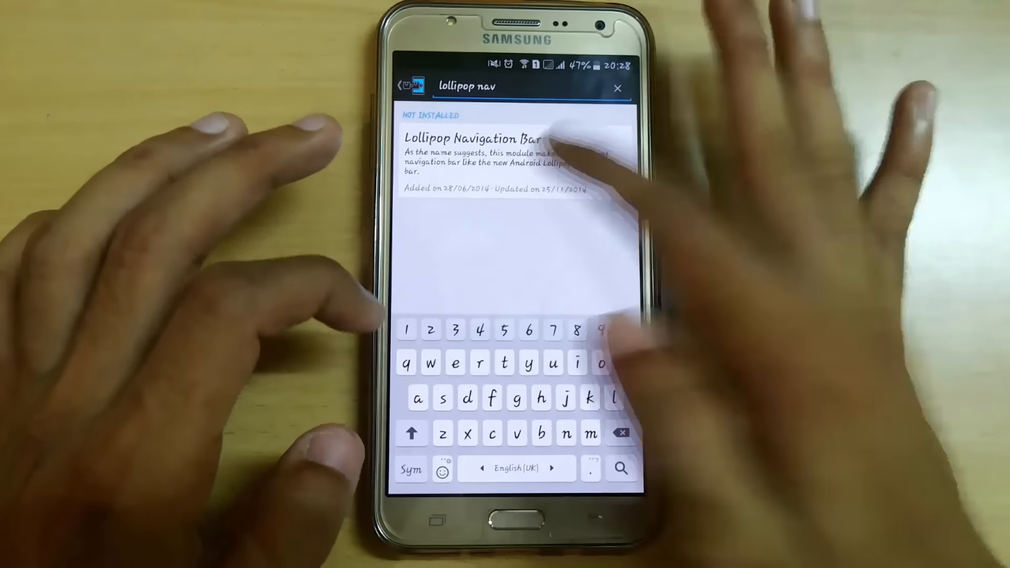
left_click(476, 138)
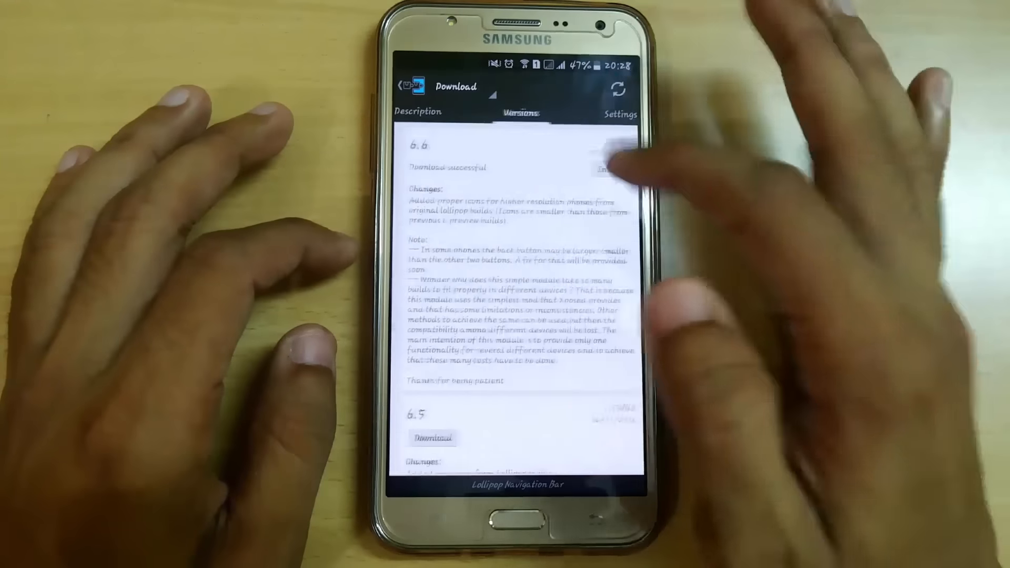
left_click(602, 169)
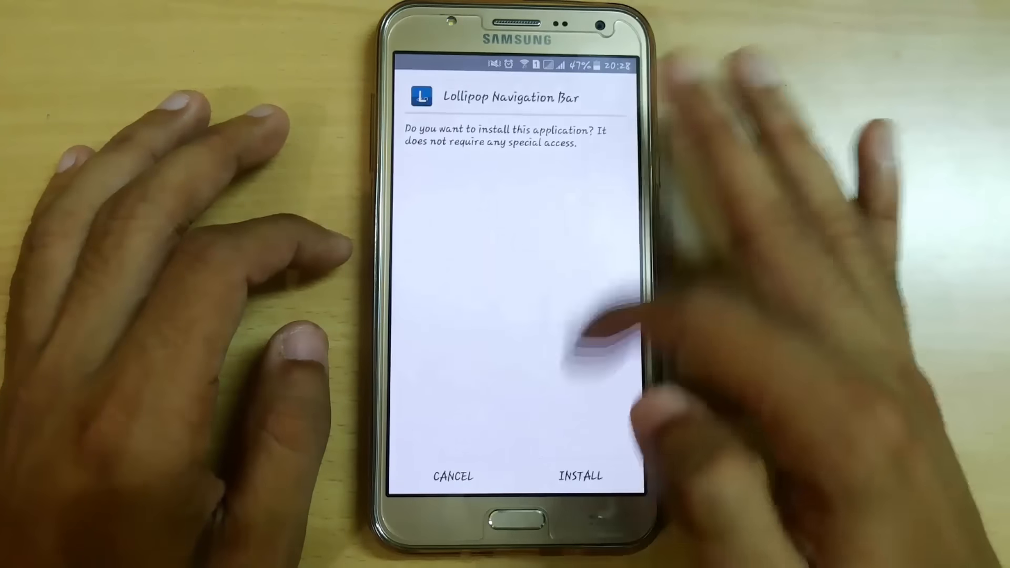
left_click(579, 477)
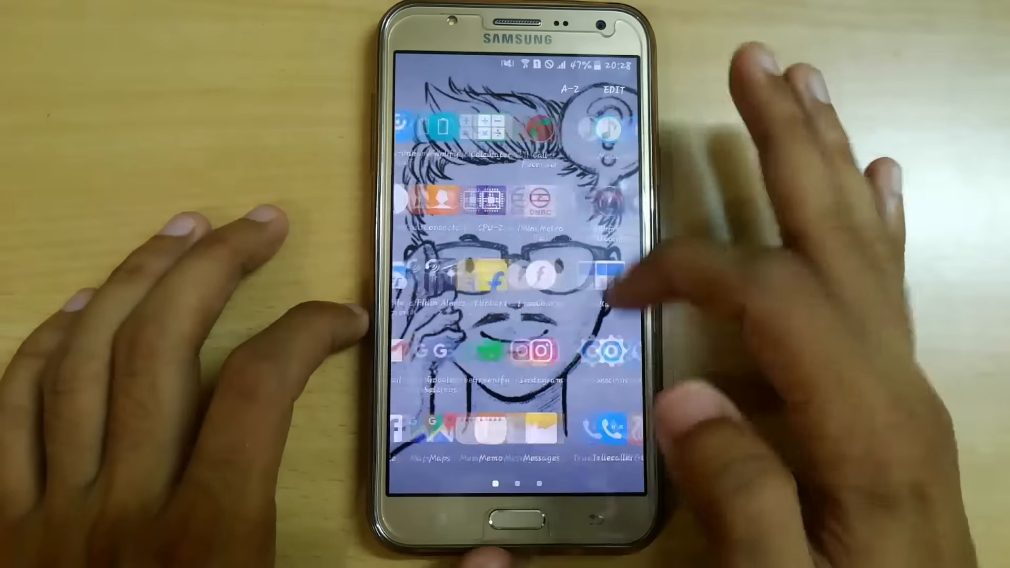
Swipe the app drawer to the new Lollipop Navigation icon and launch ES File Explorer.
scroll("left", 3)
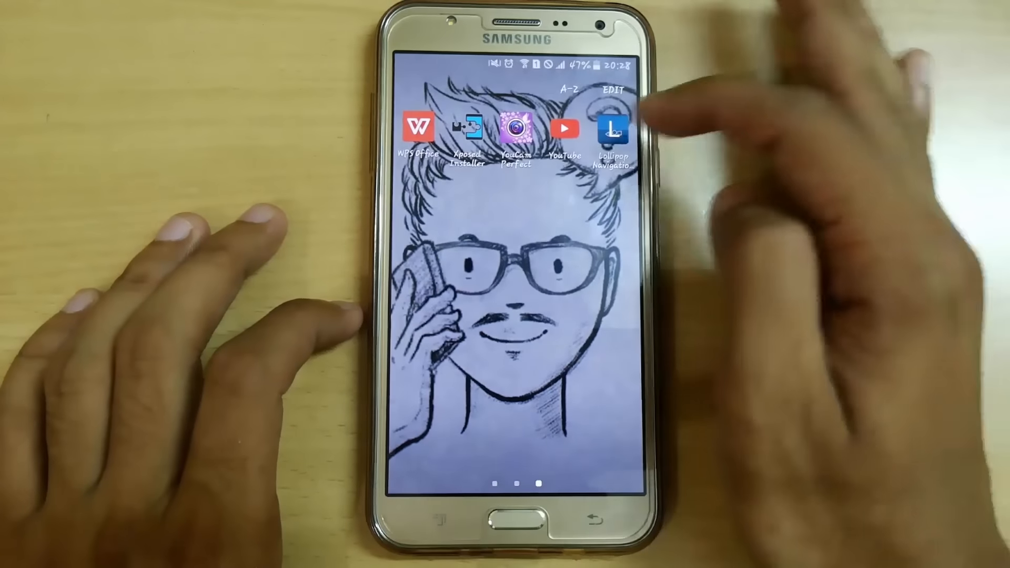
left_click(613, 127)
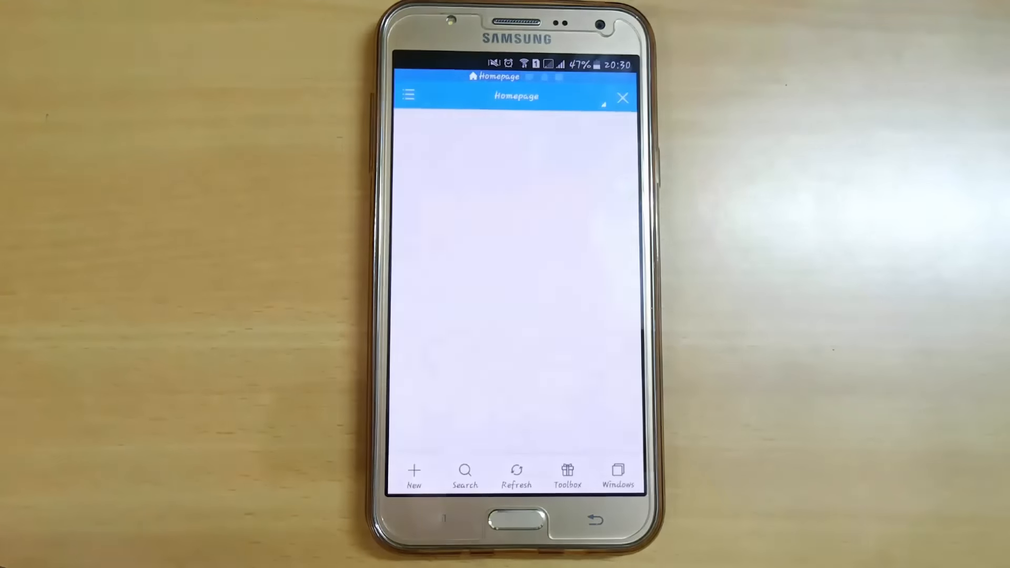
Check in the ES File Explorer side menu that Root Explorer is enabled.
left_click(406, 96)
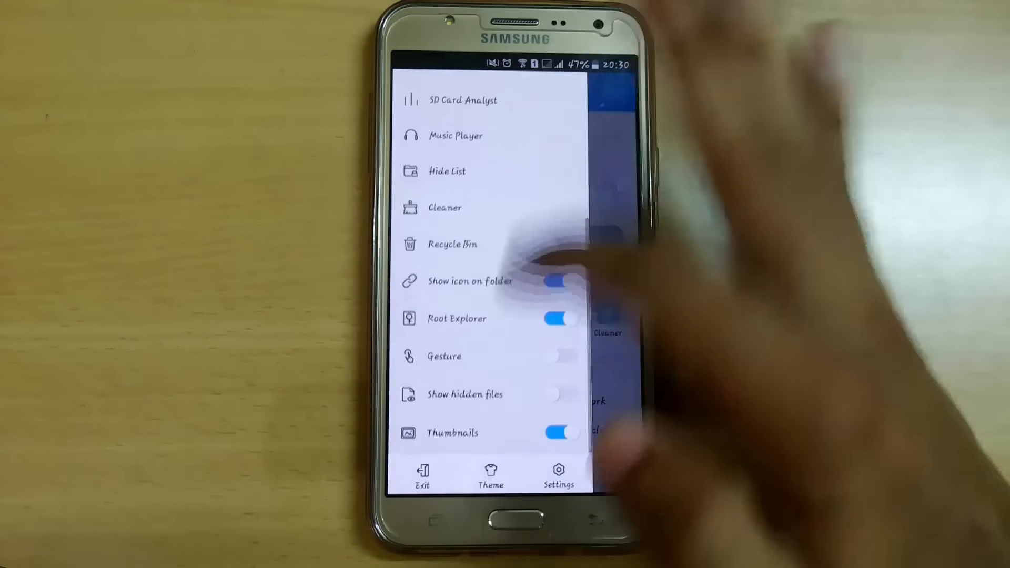
left_click(559, 246)
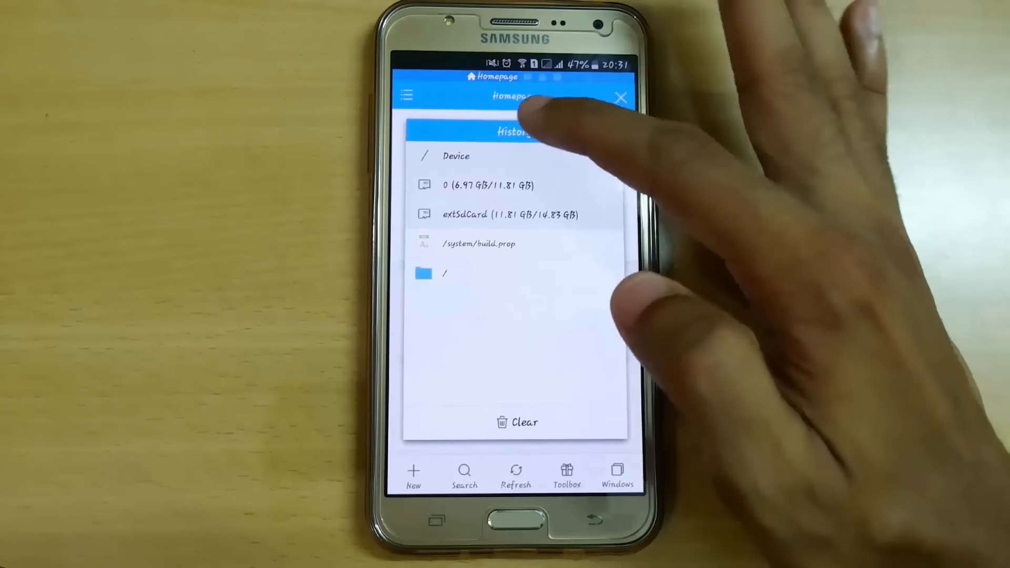
Search the Device root folder for build.prop and load it in the text viewer.
left_click(456, 155)
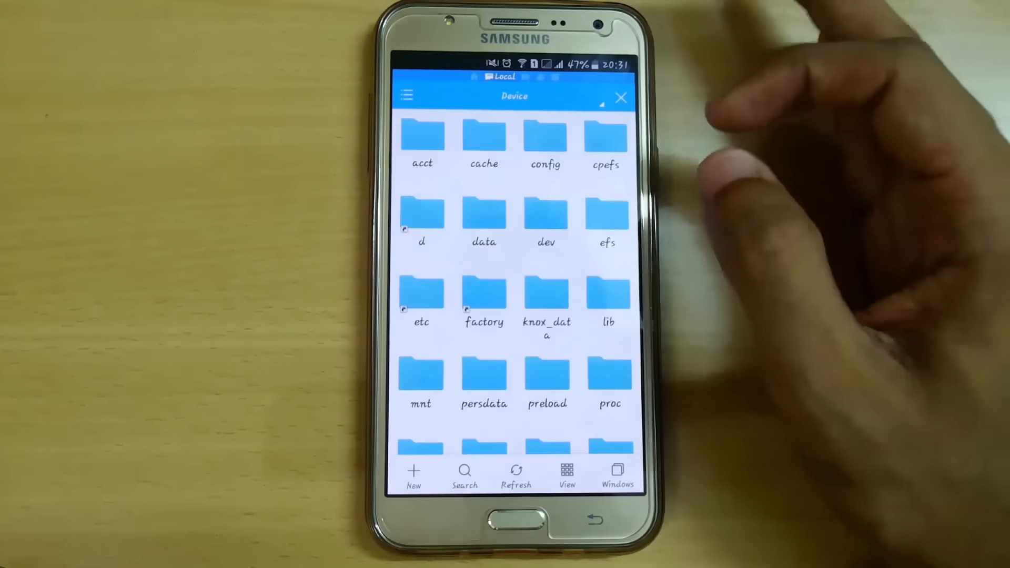
left_click(464, 476)
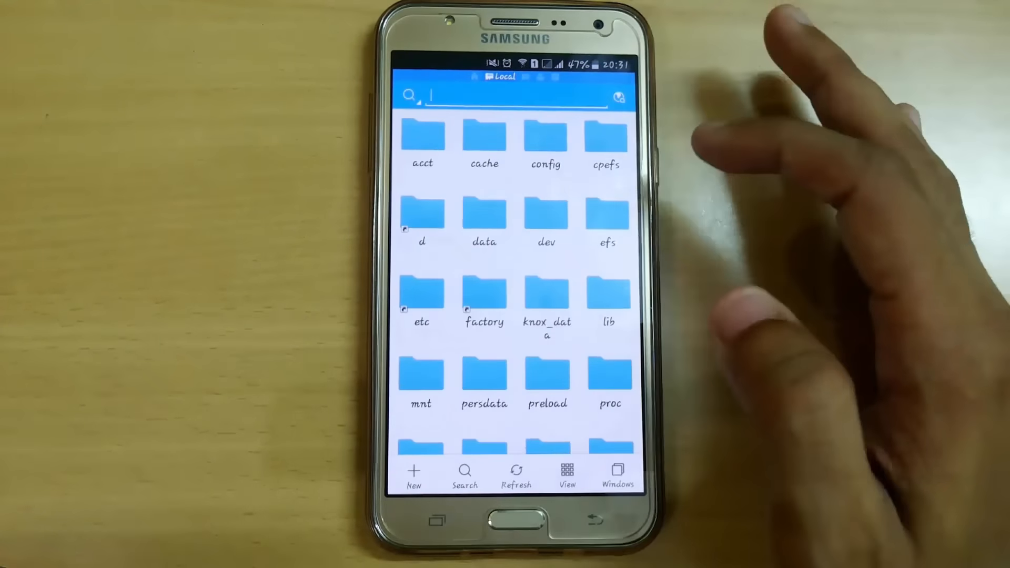
left_click(514, 95)
type("build.pr")
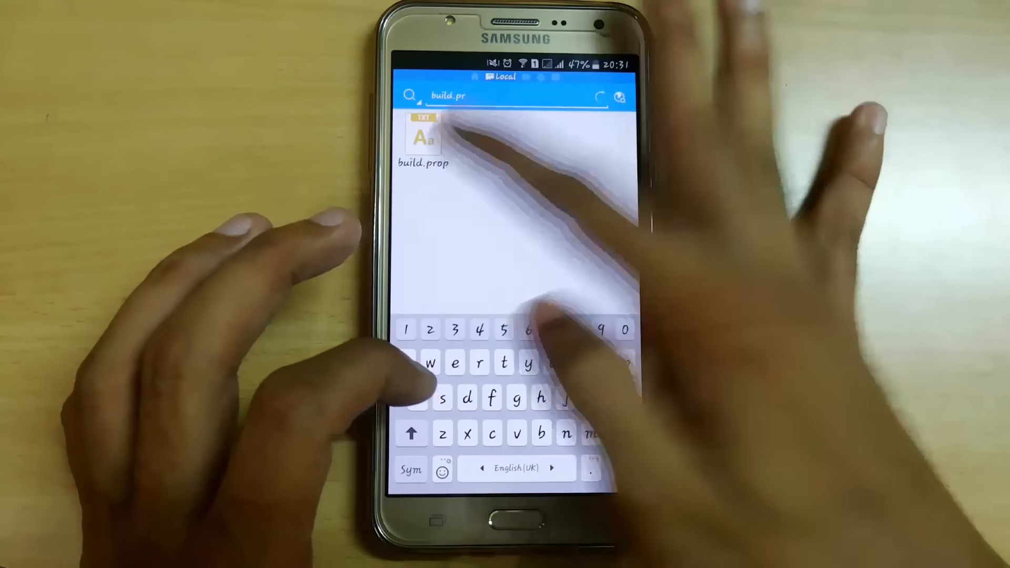
left_click(423, 138)
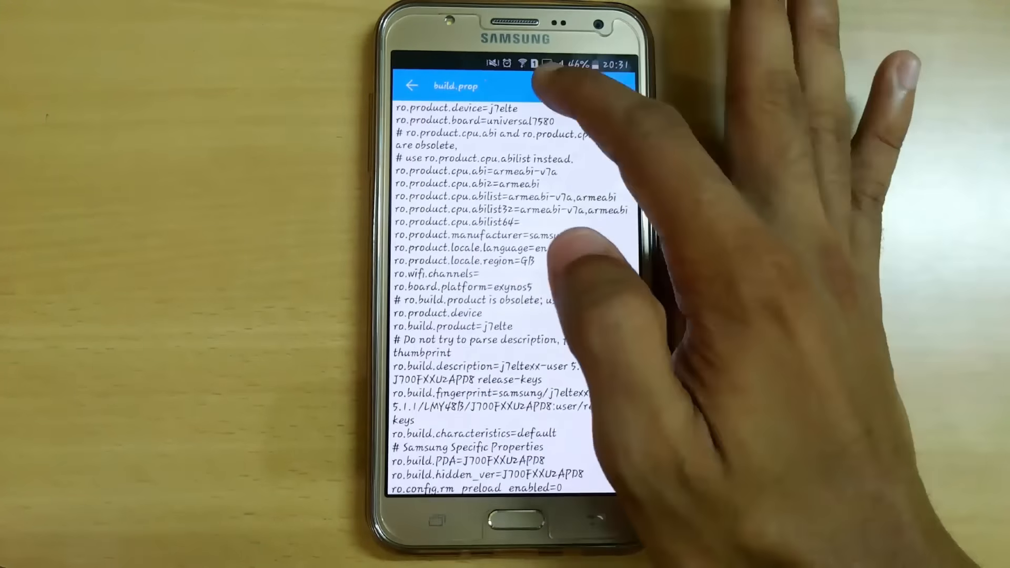
Scroll build.prop to add the property line, then restart the phone from the power menu.
scroll("down", 3)
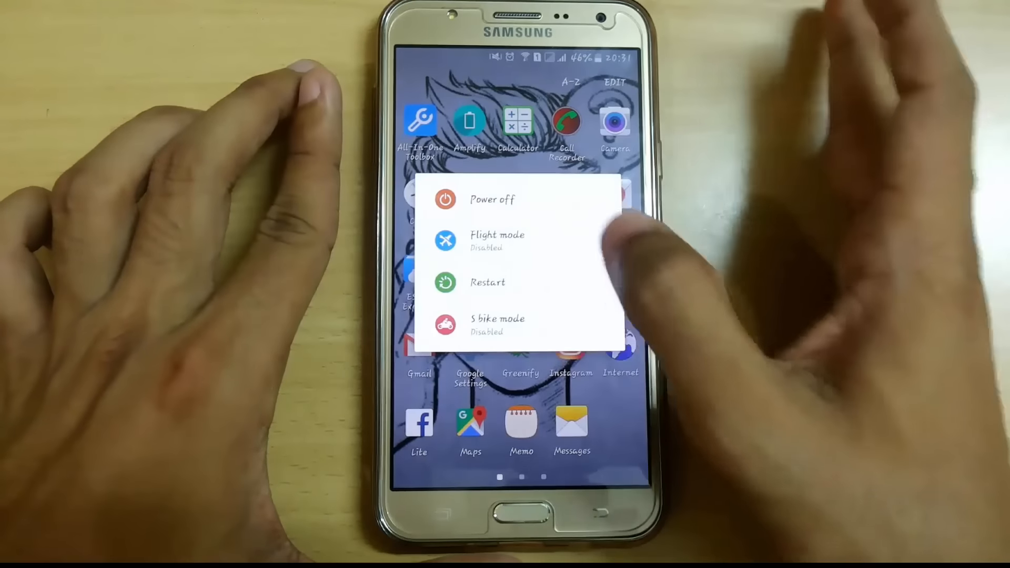
left_click(487, 282)
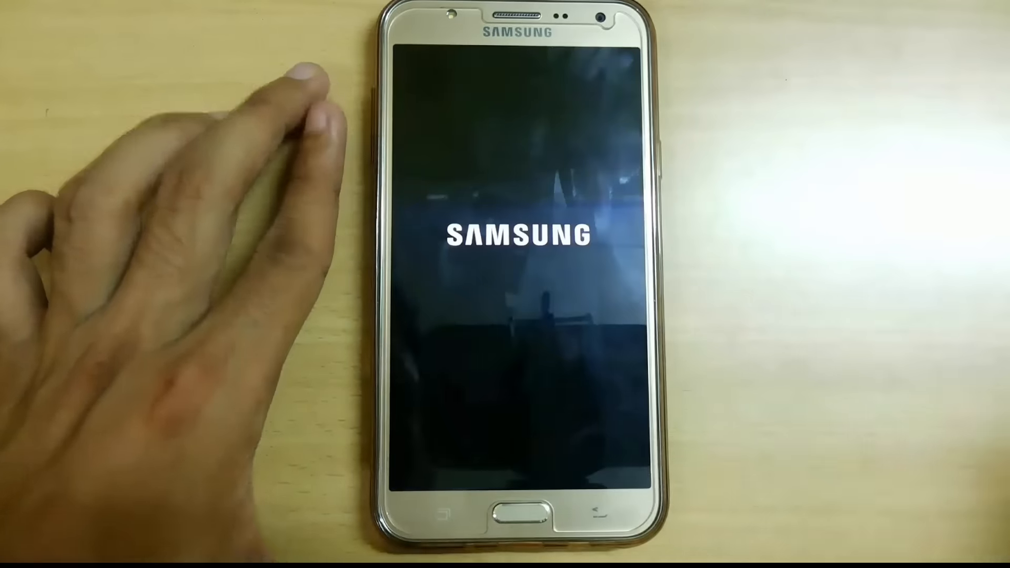